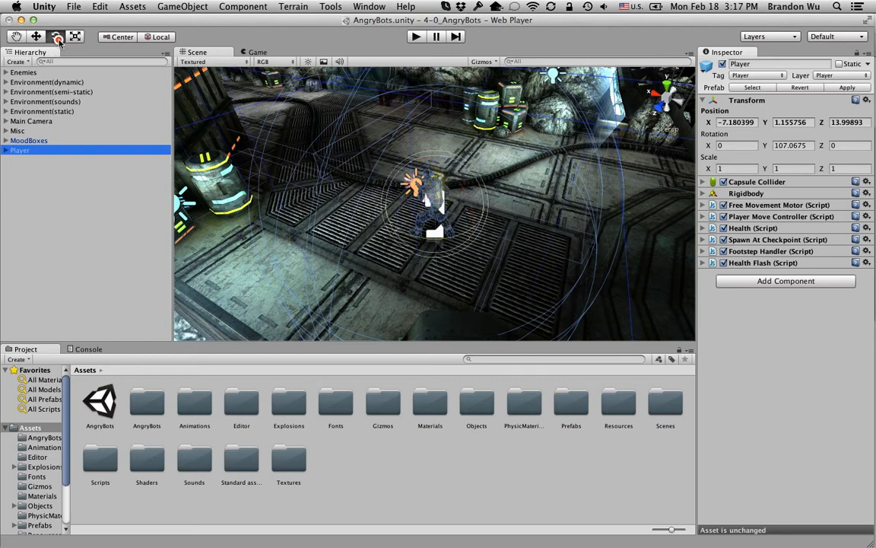
# - Cycle from the Move tool to the Hand tool for panning the Scene view
pyautogui.click(36, 36)
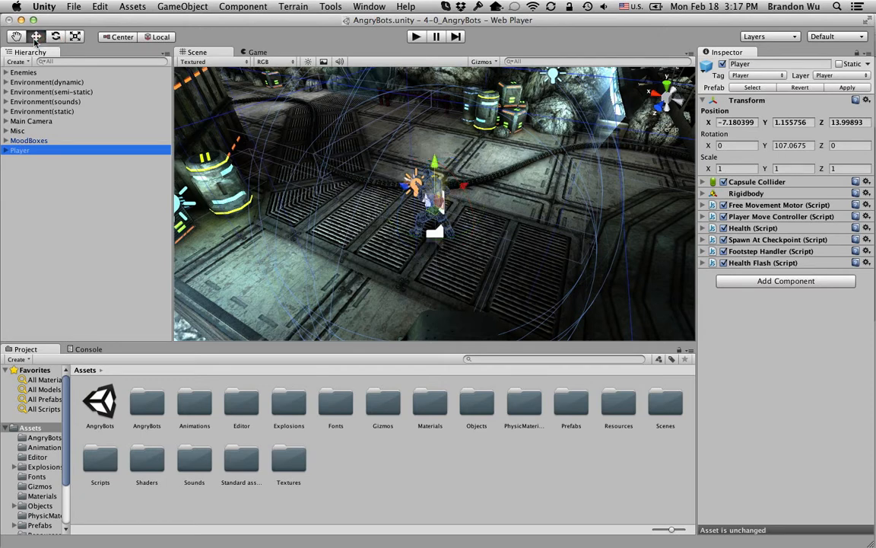
pyautogui.moveTo(75, 41)
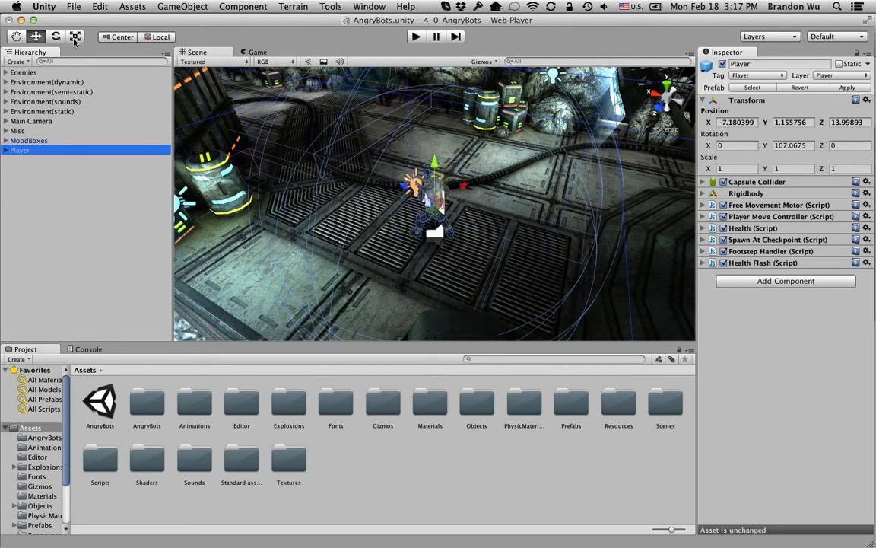
pyautogui.click(15, 37)
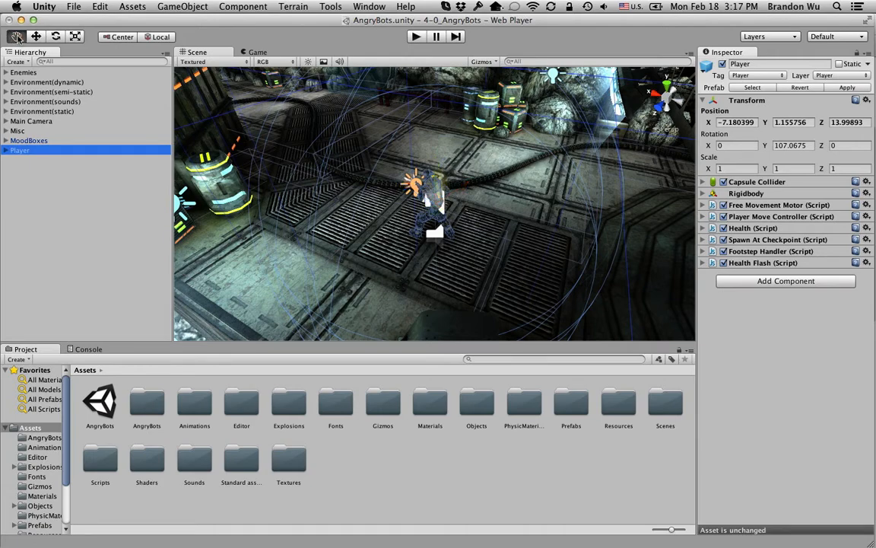
pyautogui.moveTo(85, 71)
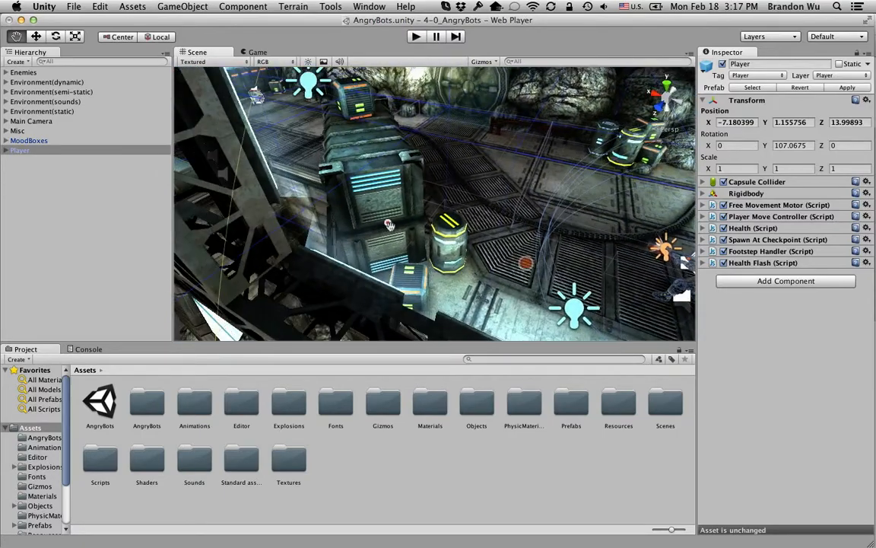
# - Pan the view across the level, briefly switch to Move (W), then return to Hand
pyautogui.moveTo(389, 225); pyautogui.dragTo(442, 278)
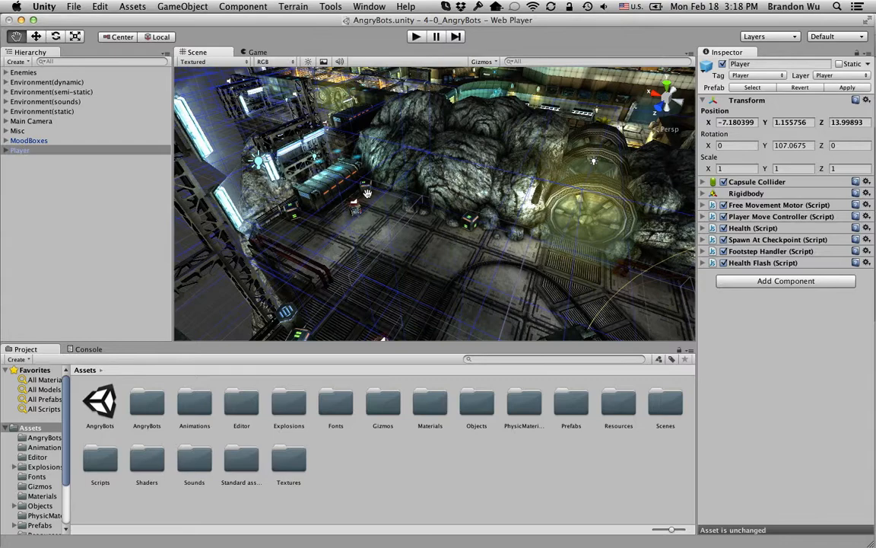
pyautogui.press('w')
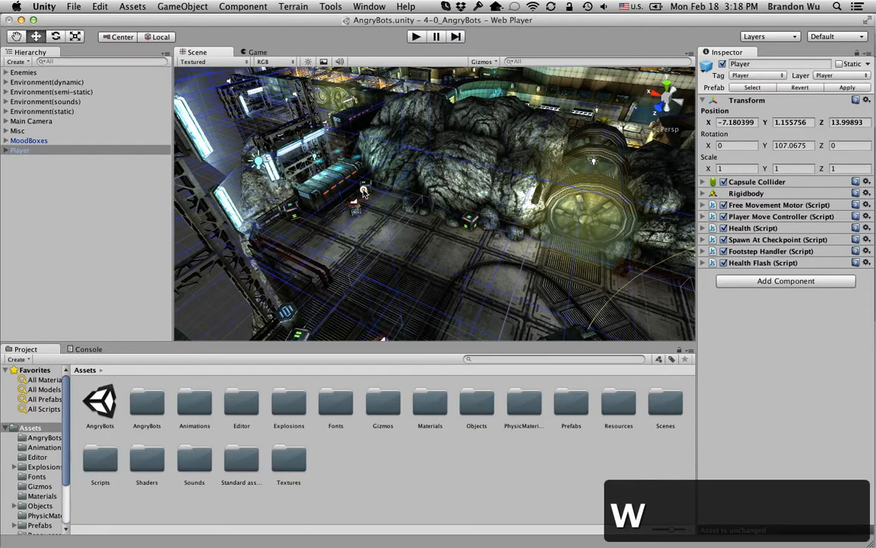
pyautogui.click(366, 185)
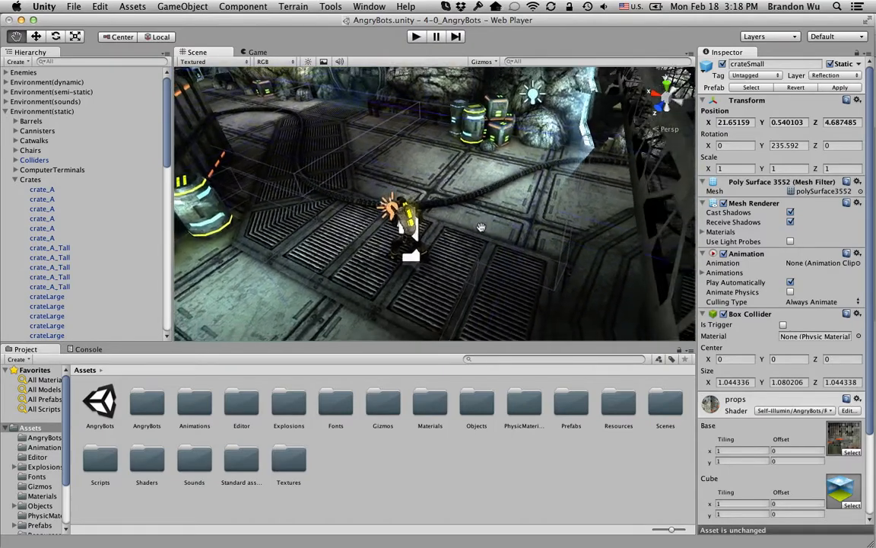
# - Orbit around the player area and swing the view under the catwalk structure
pyautogui.moveTo(480, 227); pyautogui.dragTo(450, 224)
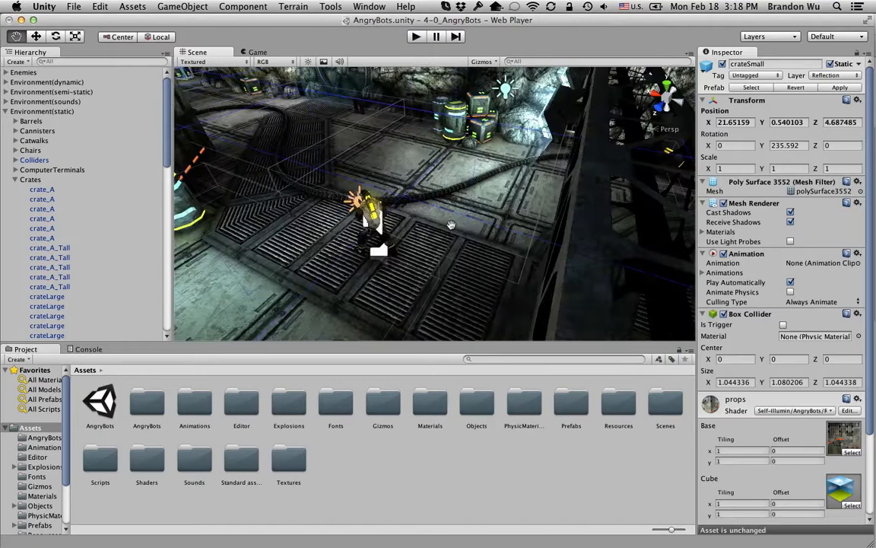
pyautogui.moveTo(450, 225); pyautogui.dragTo(478, 254)
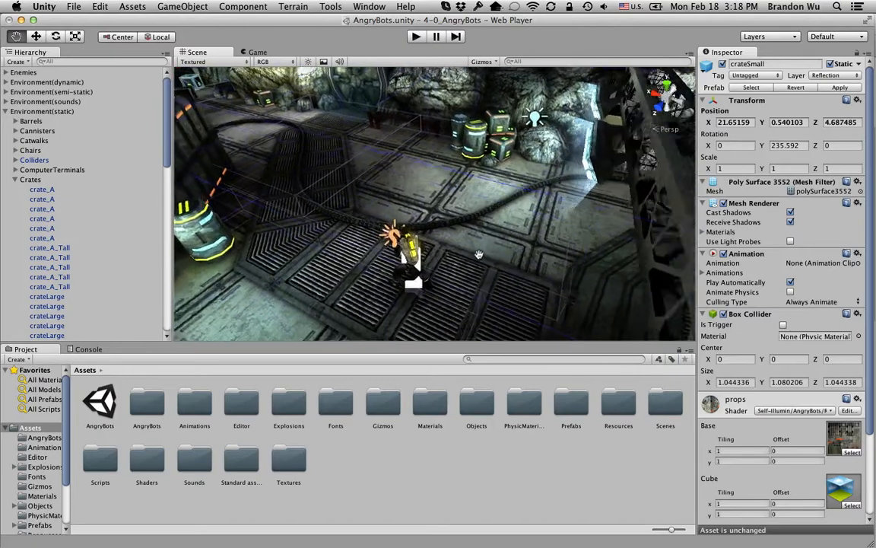
pyautogui.moveTo(479, 254); pyautogui.dragTo(439, 234)
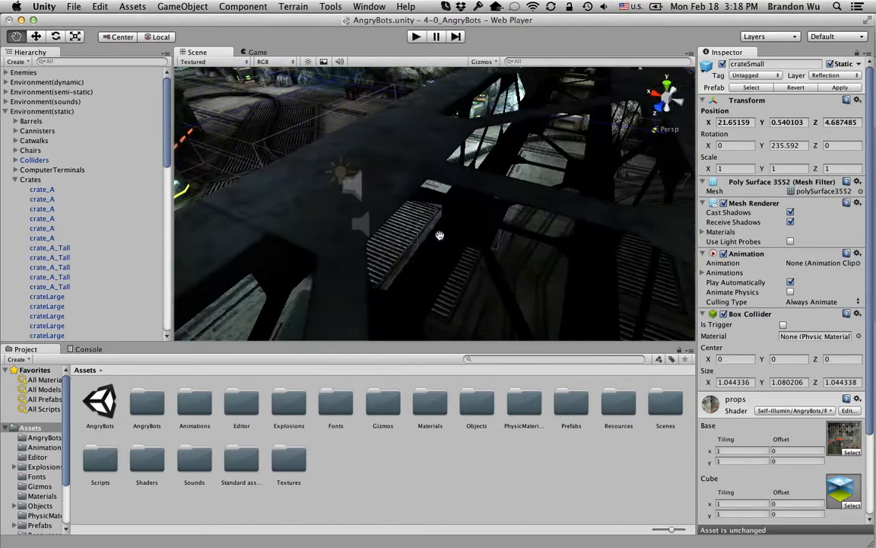
pyautogui.moveTo(439, 235); pyautogui.dragTo(312, 202)
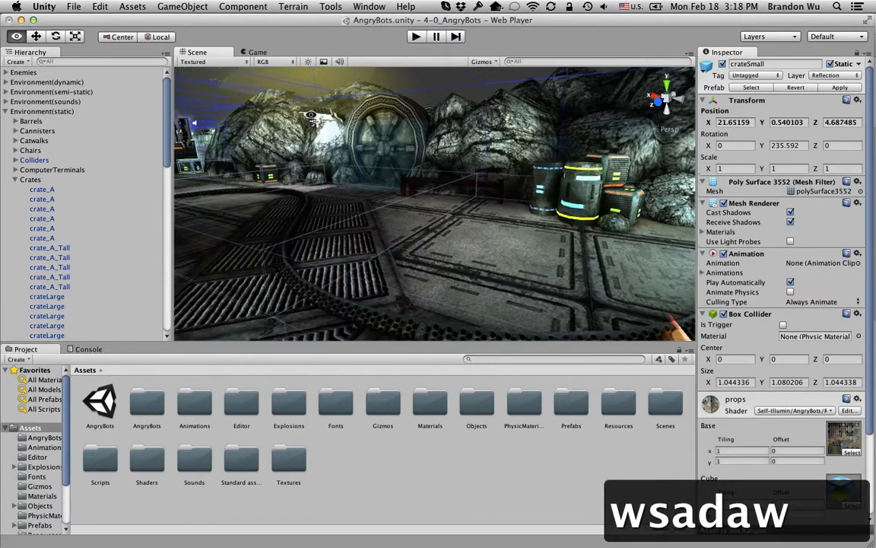
# - Fly through the level with W and A, then tilt the view over the level
pyautogui.press('w')
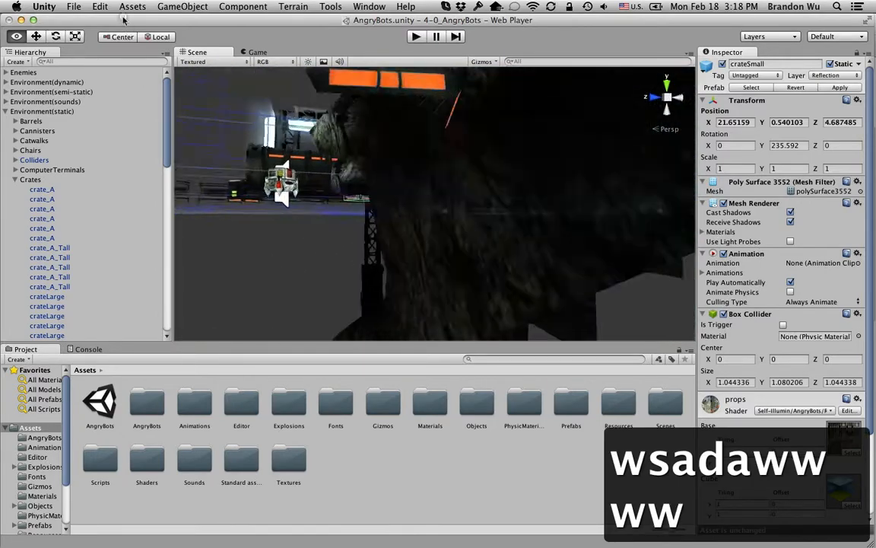
pyautogui.write('a')
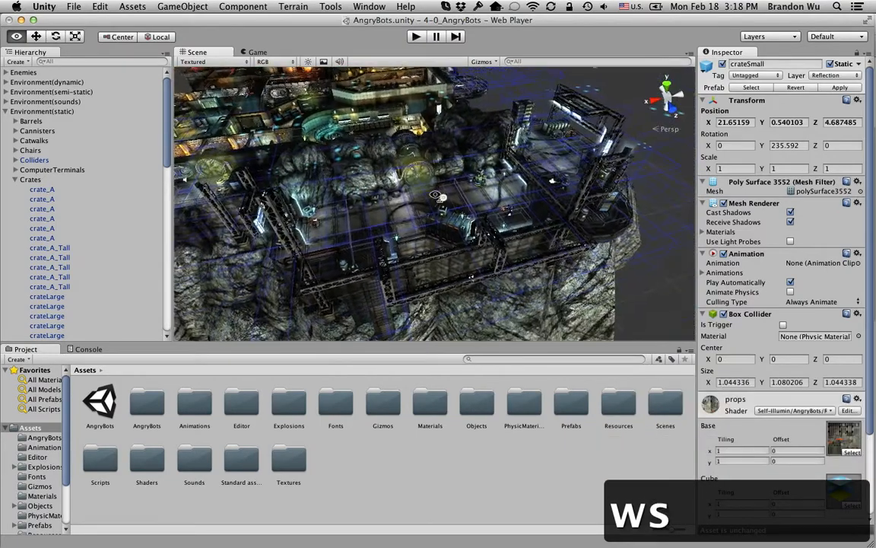
pyautogui.moveTo(433, 198); pyautogui.dragTo(433, 152)
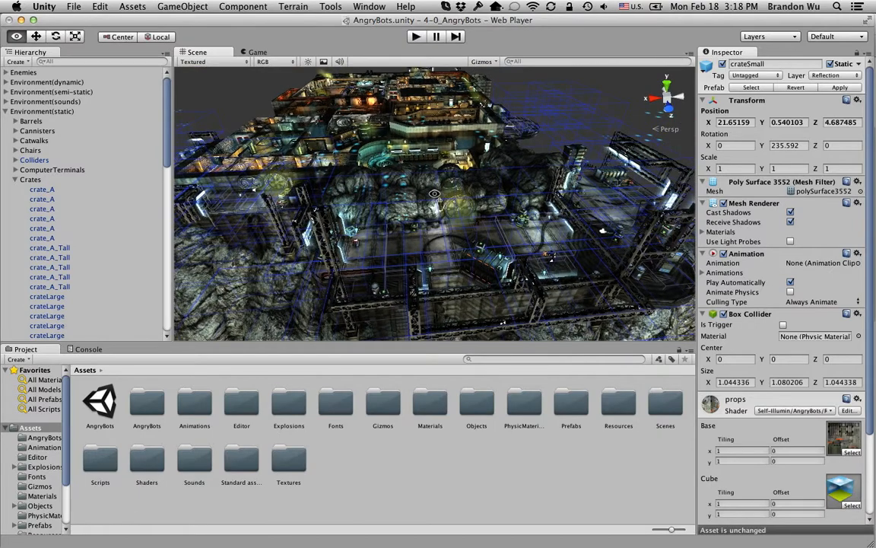
pyautogui.moveTo(434, 198); pyautogui.dragTo(468, 213)
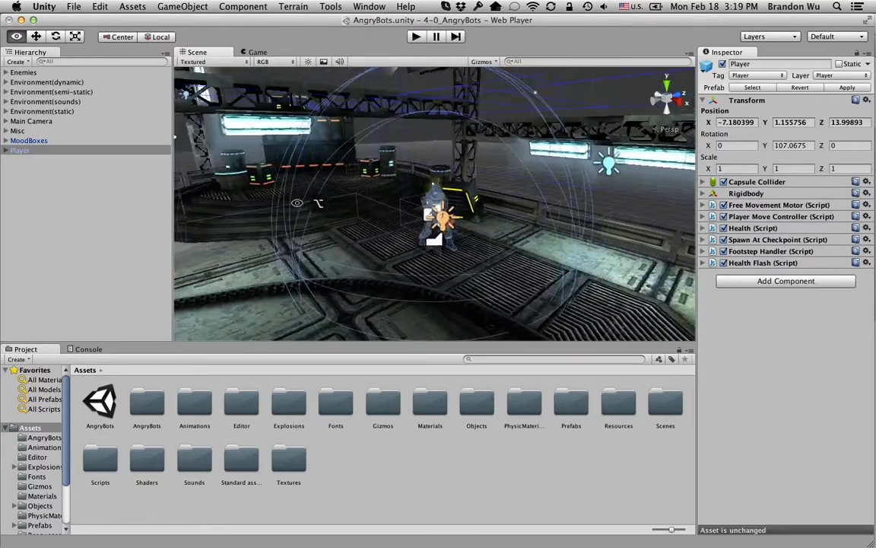
# - Orbit the view upward around the framed Player
pyautogui.moveTo(434, 205); pyautogui.dragTo(433, 137)
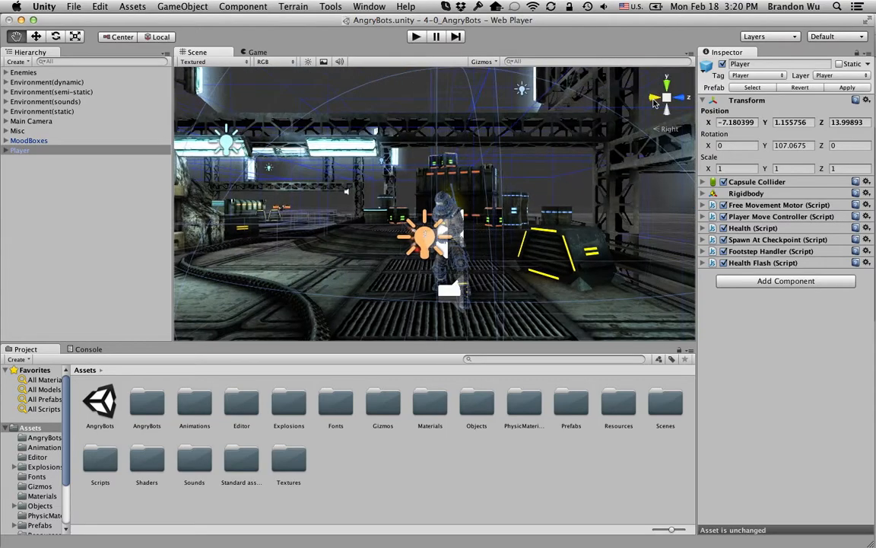
# - Snap the Player view to the Right axis, then the Front axis, via gizmo cones
pyautogui.click(665, 99)
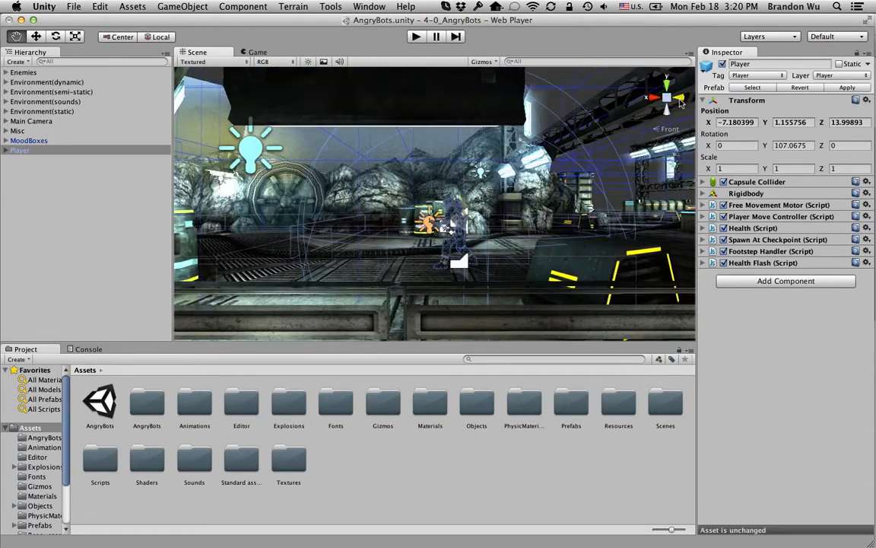
pyautogui.click(667, 98)
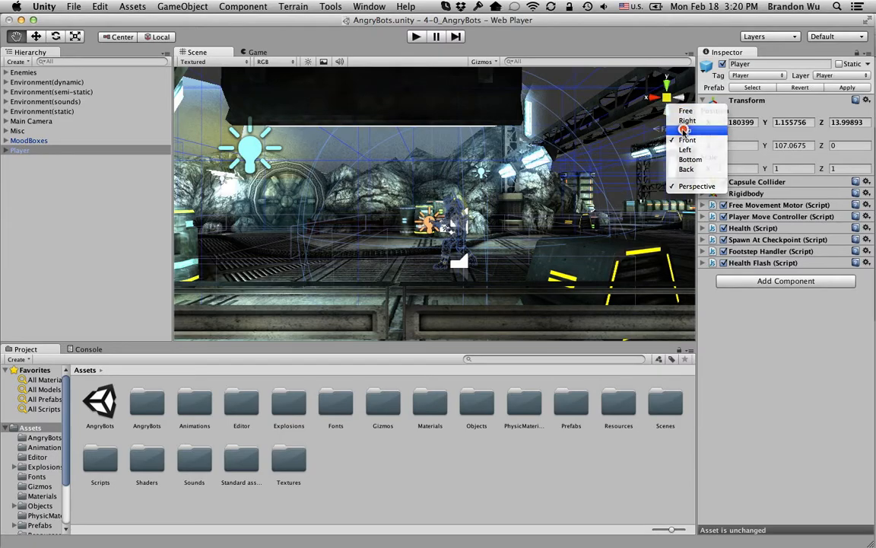
# - Switch the Scene view from the Front preset back to Free perspective
pyautogui.click(686, 130)
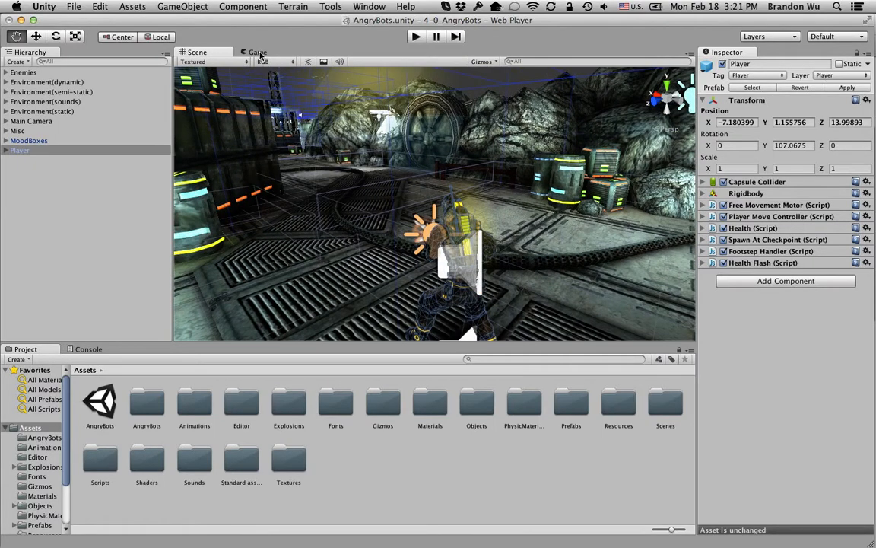
pyautogui.click(257, 51)
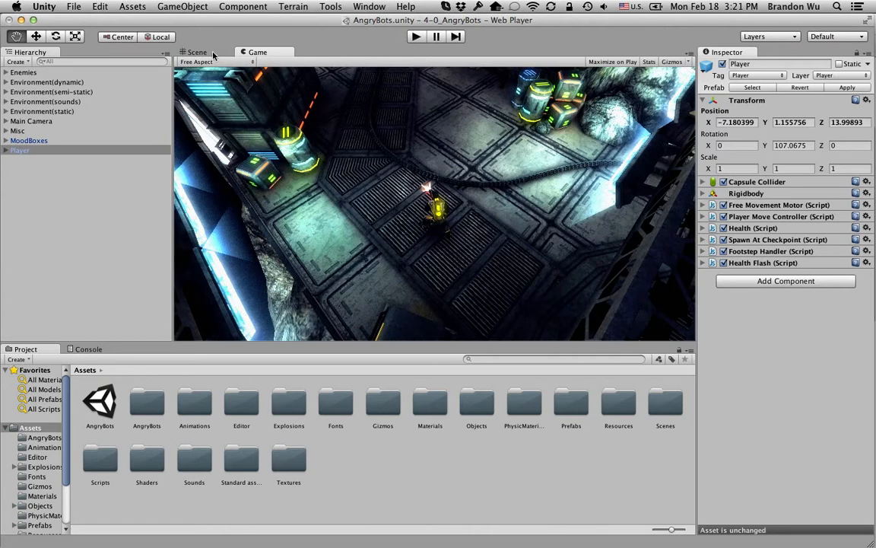
pyautogui.click(196, 52)
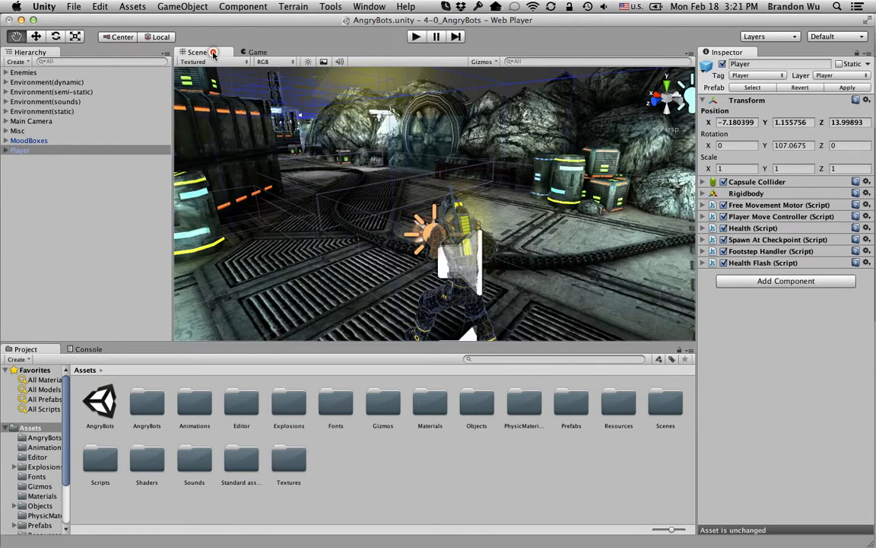